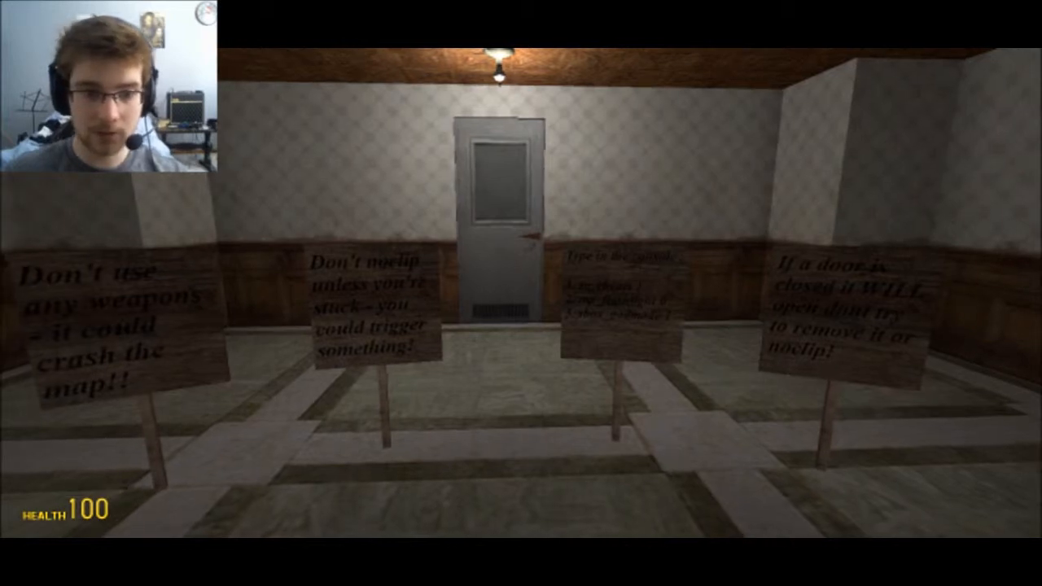
Exit the rules-sign room through its door into the dark blue-walled carriage corridor
key(w)
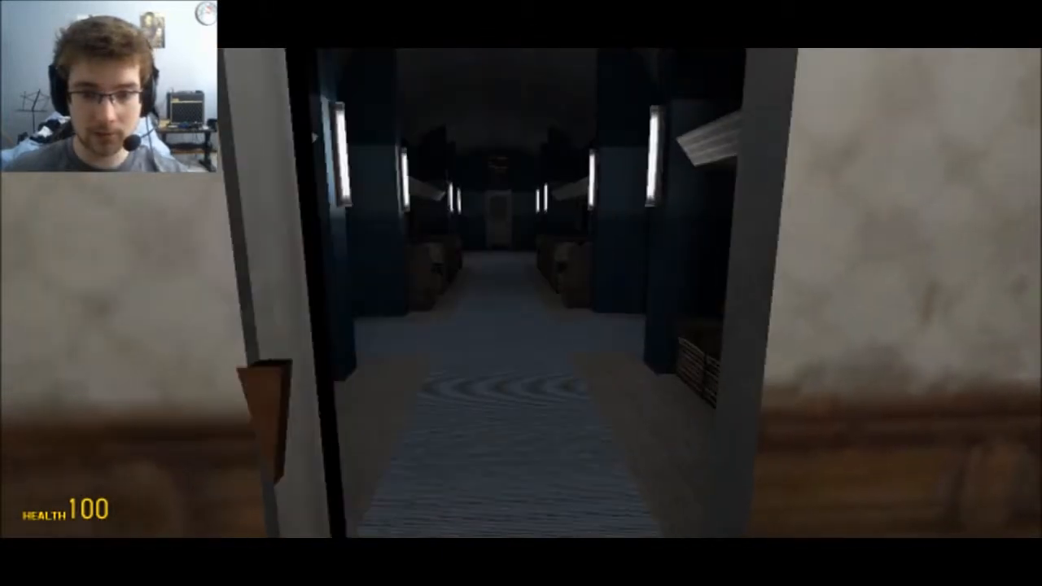
key(w)
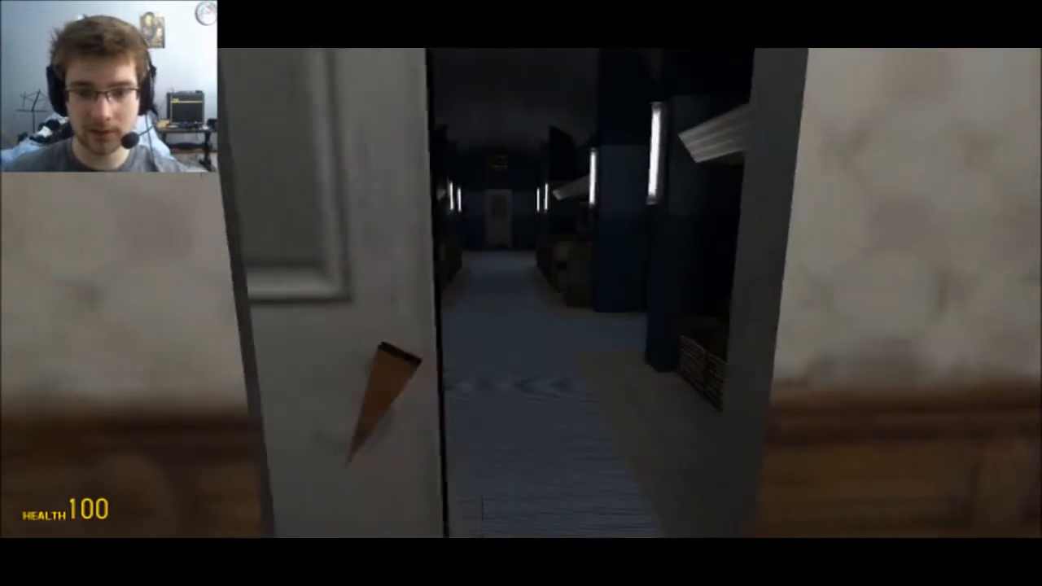
key(w)
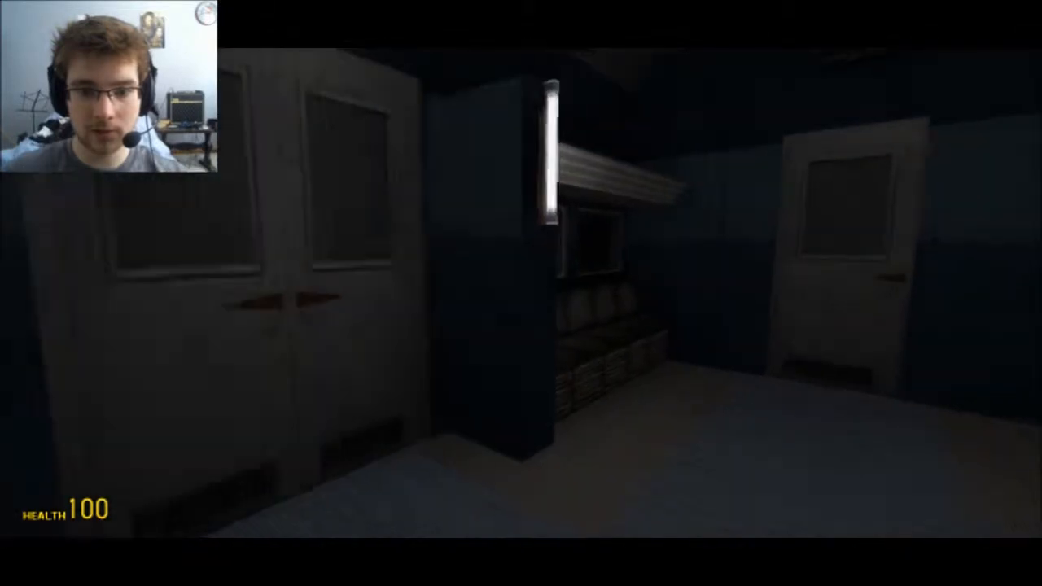
mouse_move(520, 293)
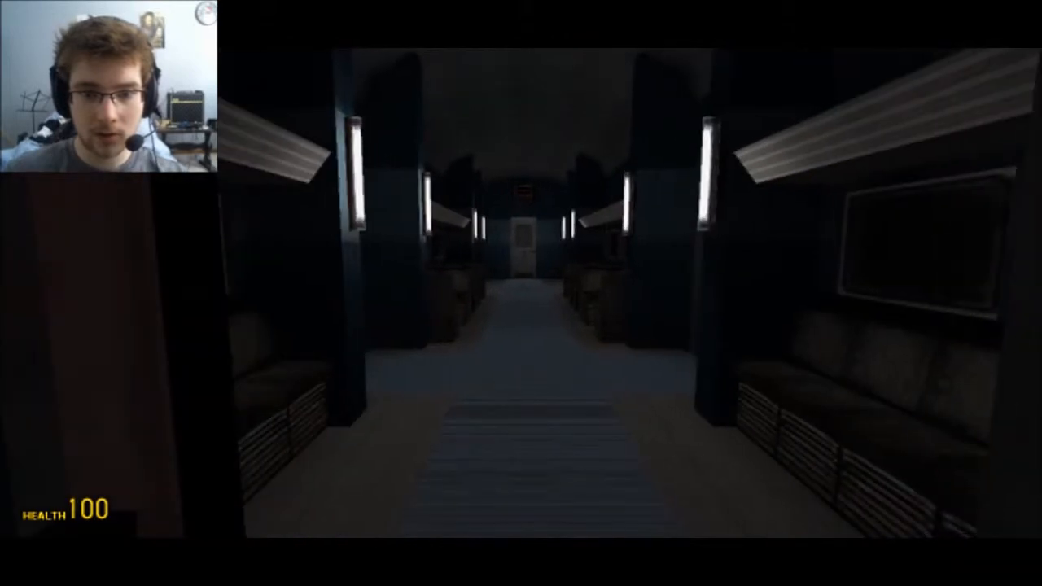
Walk down the dark carriage aisle past the seats toward the void platforms
key(w)
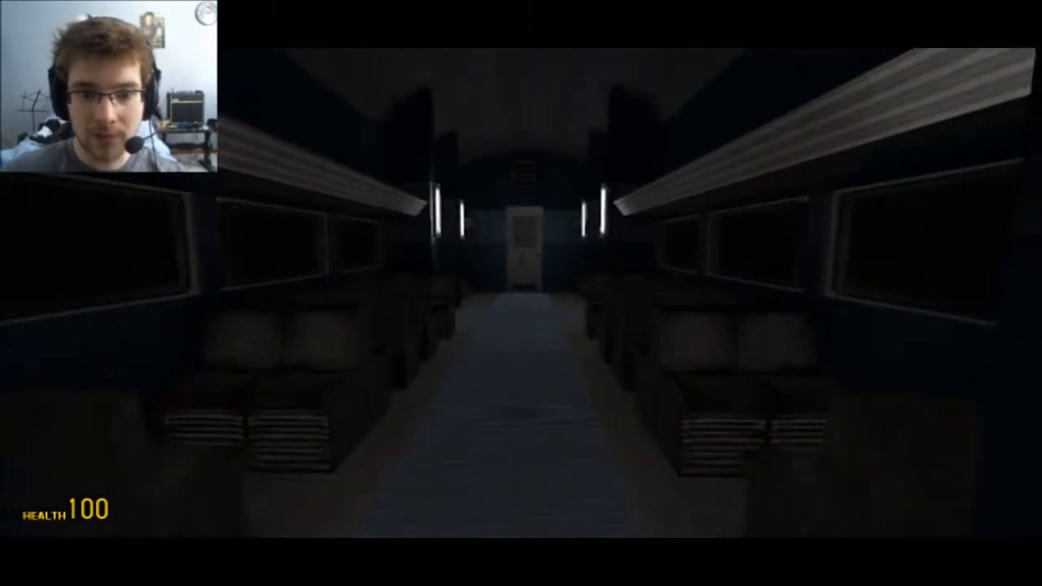
key(w)
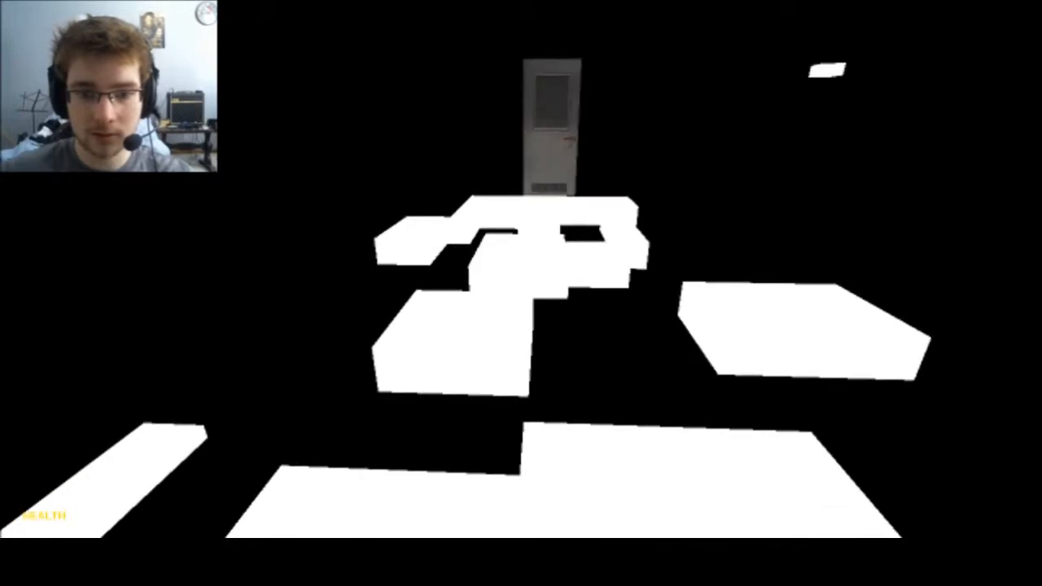
mouse_move(520, 293)
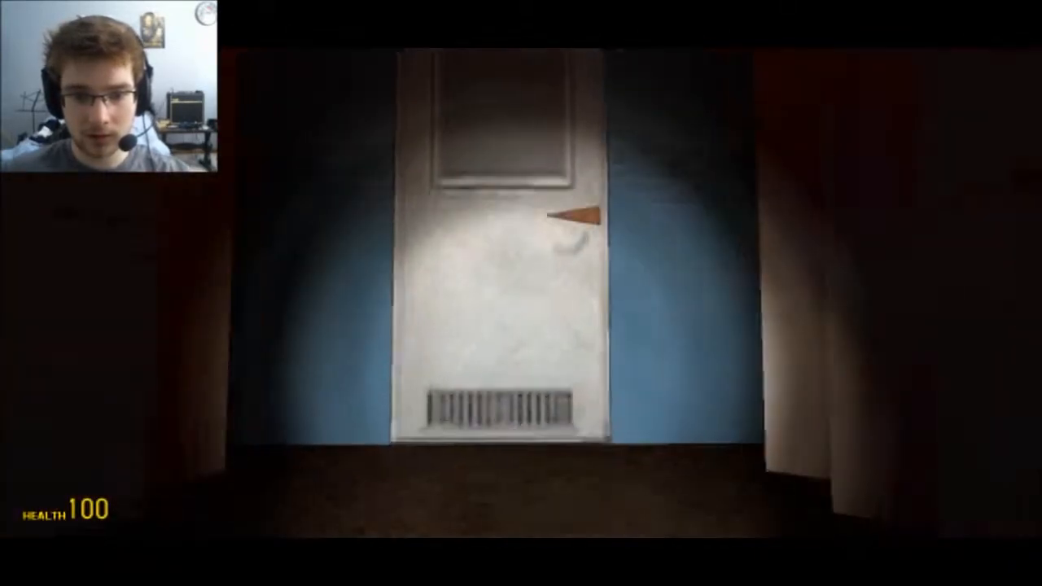
Go through the white door into the graffiti room with the burning barrel
key(w)
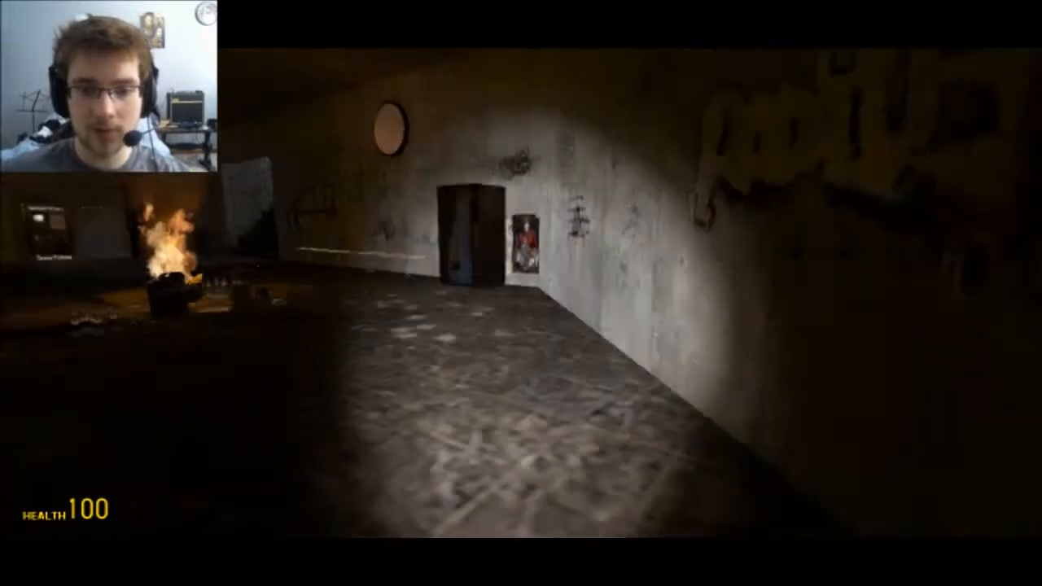
mouse_move(521, 293)
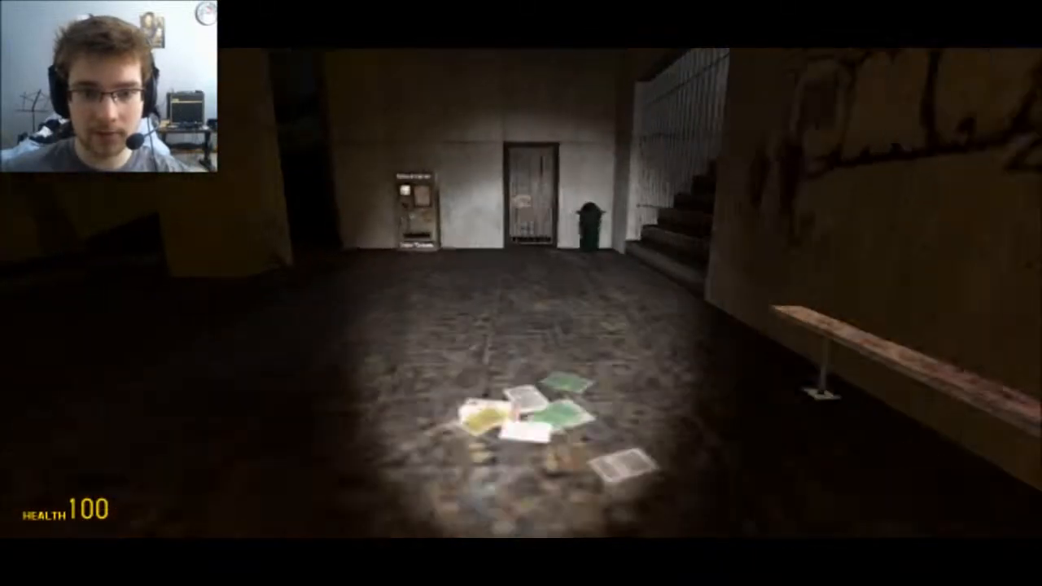
mouse_move(521, 293)
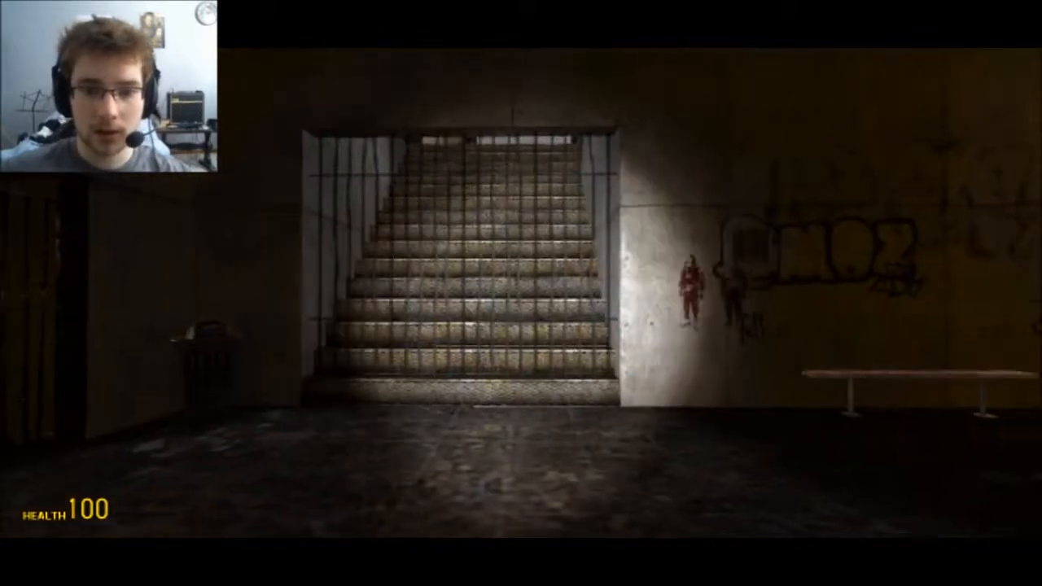
Walk the long dim concrete corridor toward the hanging lamp, stopping at the bars
key(w)
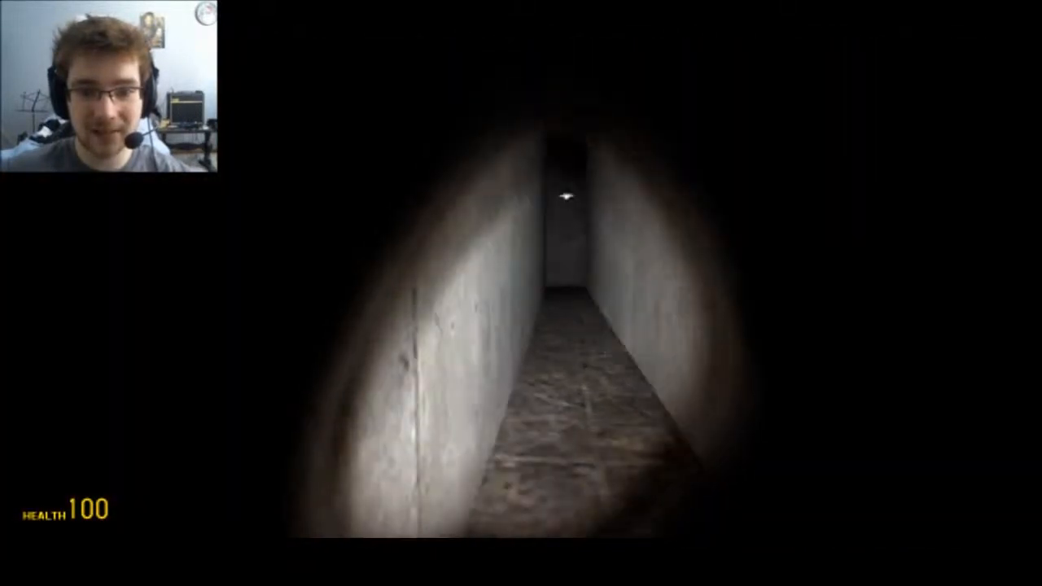
key(w)
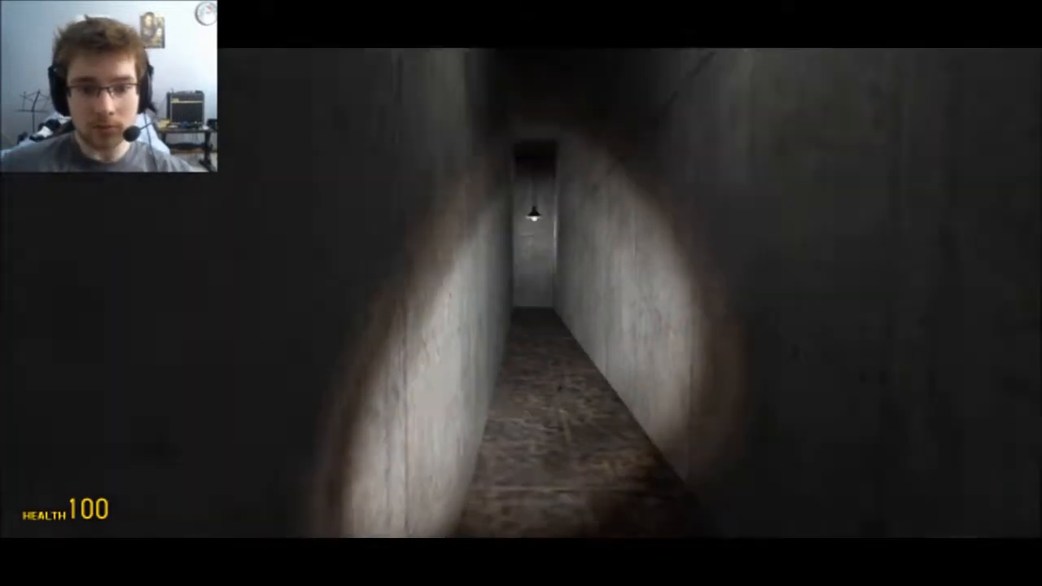
key(w)
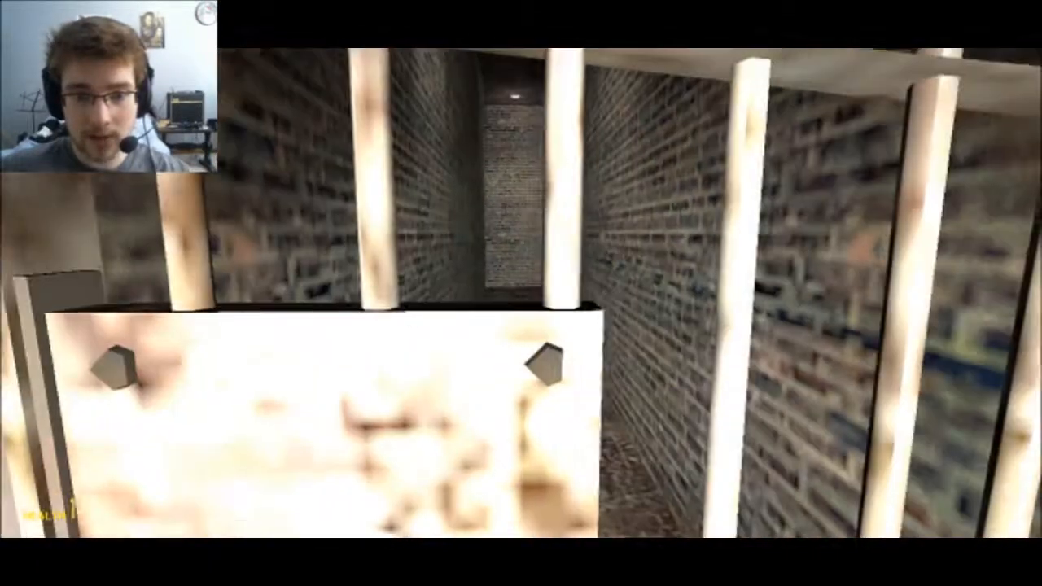
mouse_move(521, 293)
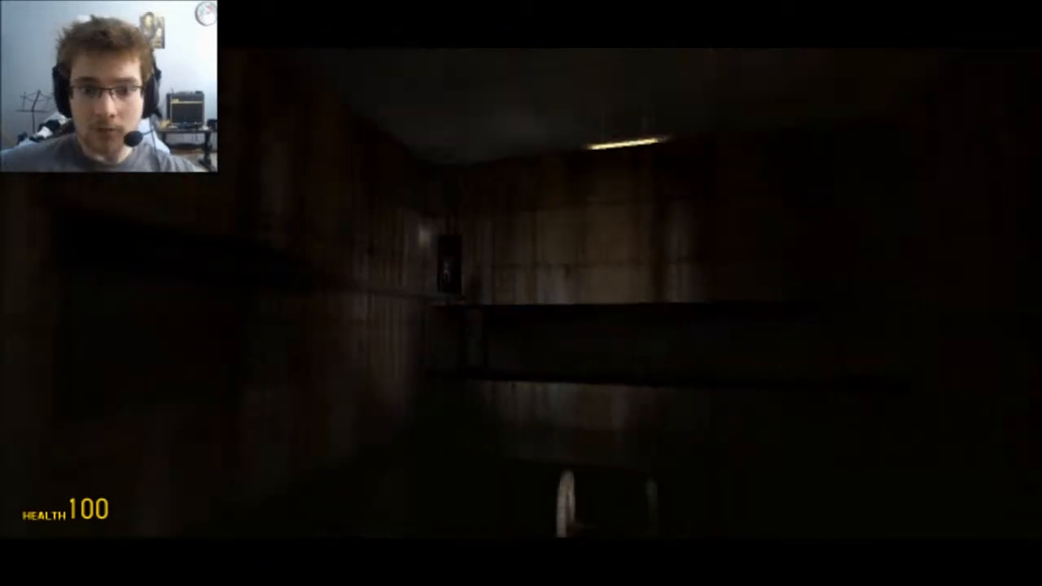
mouse_move(520, 293)
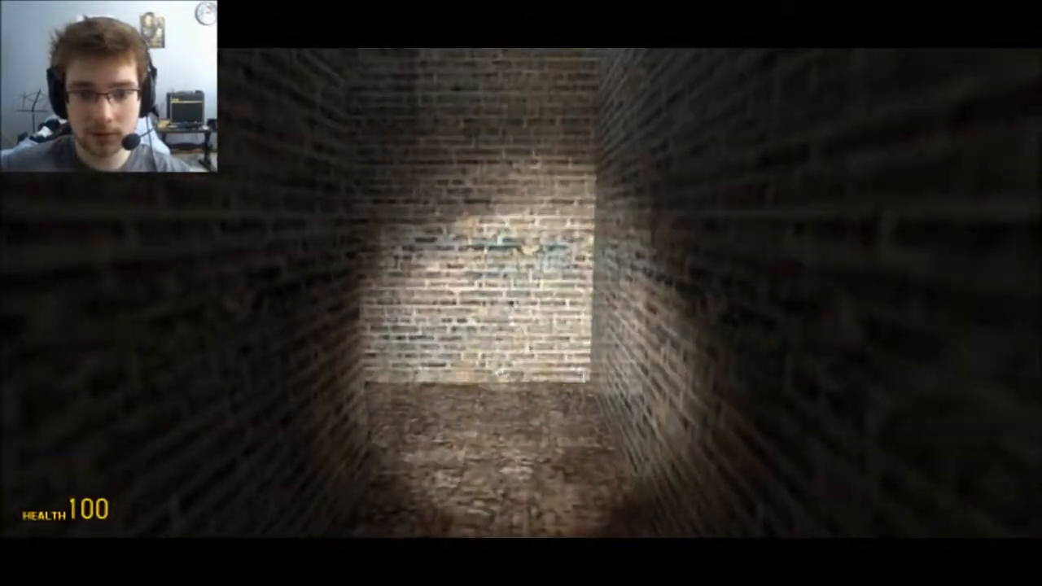
Walk past the hanging portraits to the dim far brick passage
key(w)
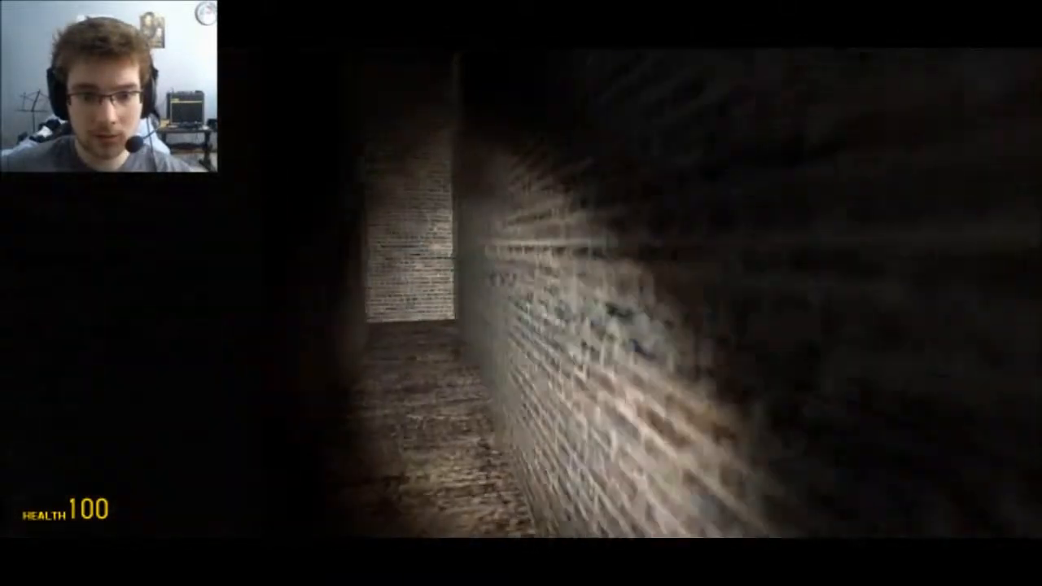
mouse_move(521, 293)
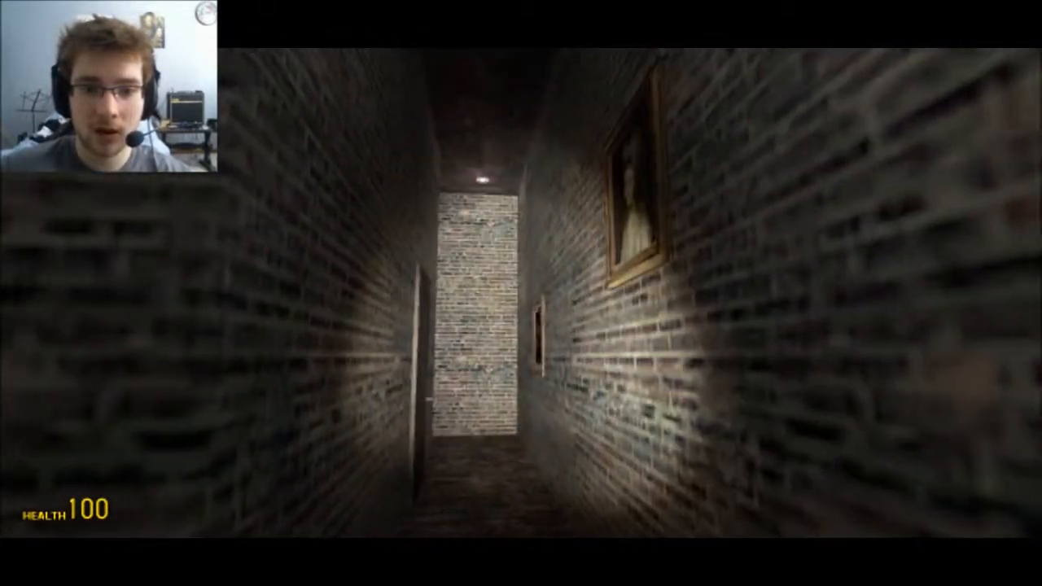
key(w)
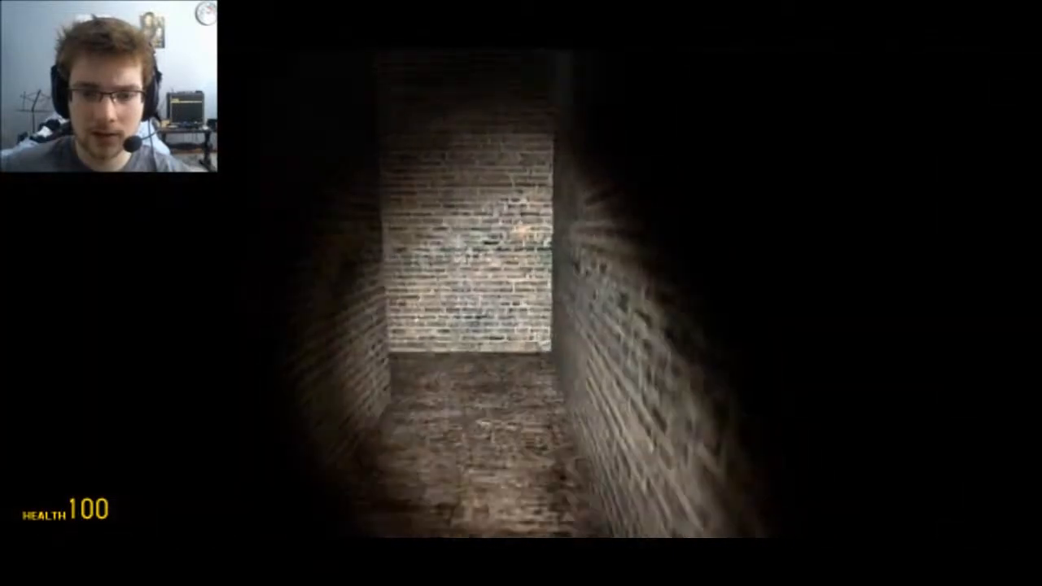
key(w)
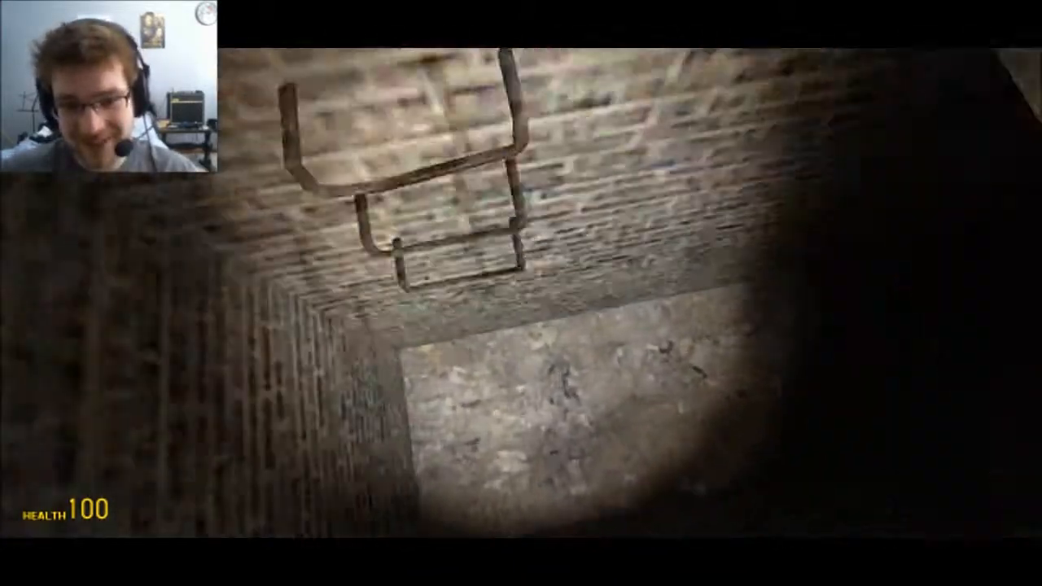
mouse_move(521, 293)
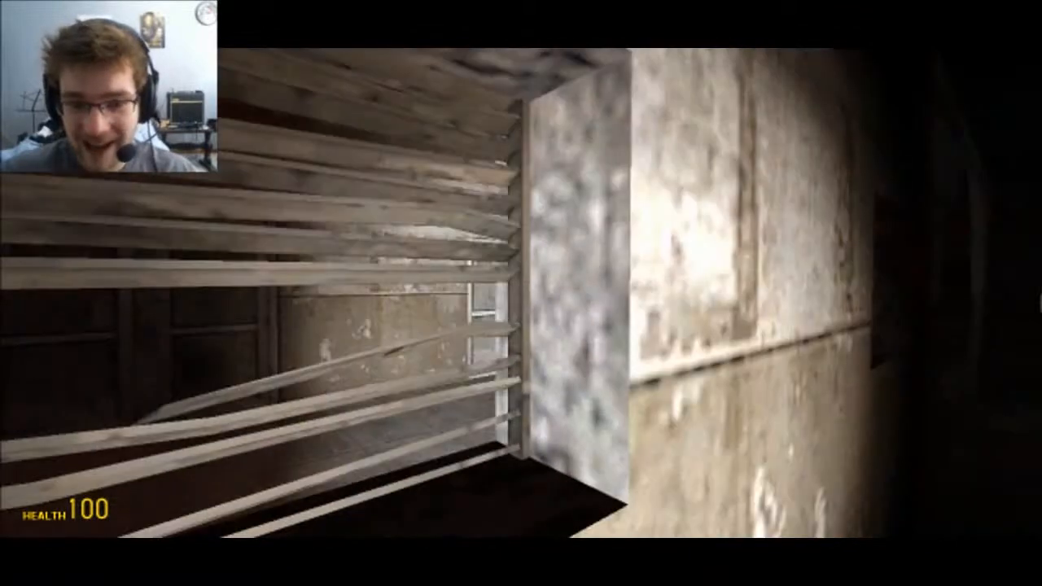
mouse_move(521, 293)
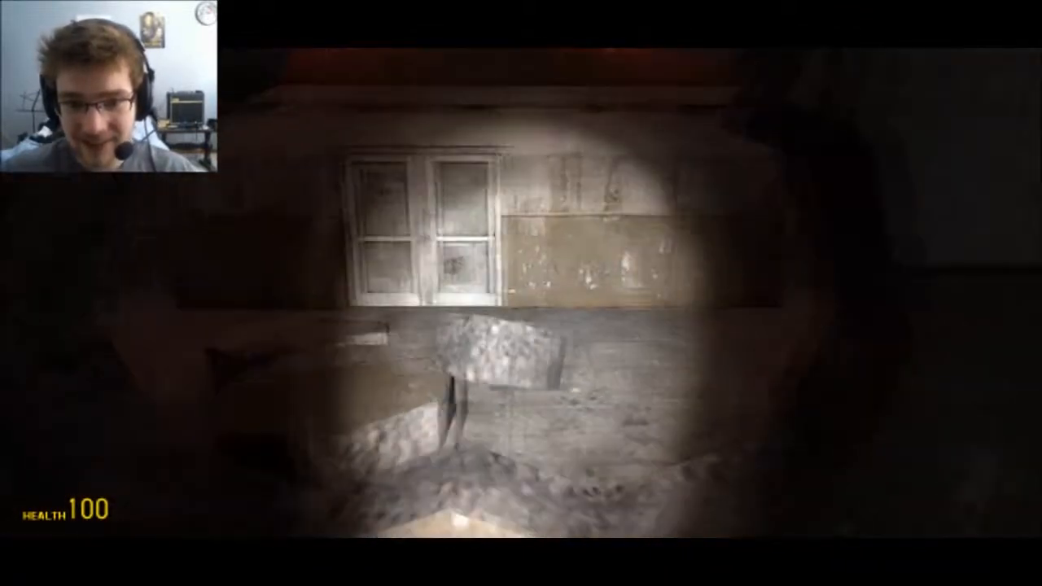
mouse_move(521, 293)
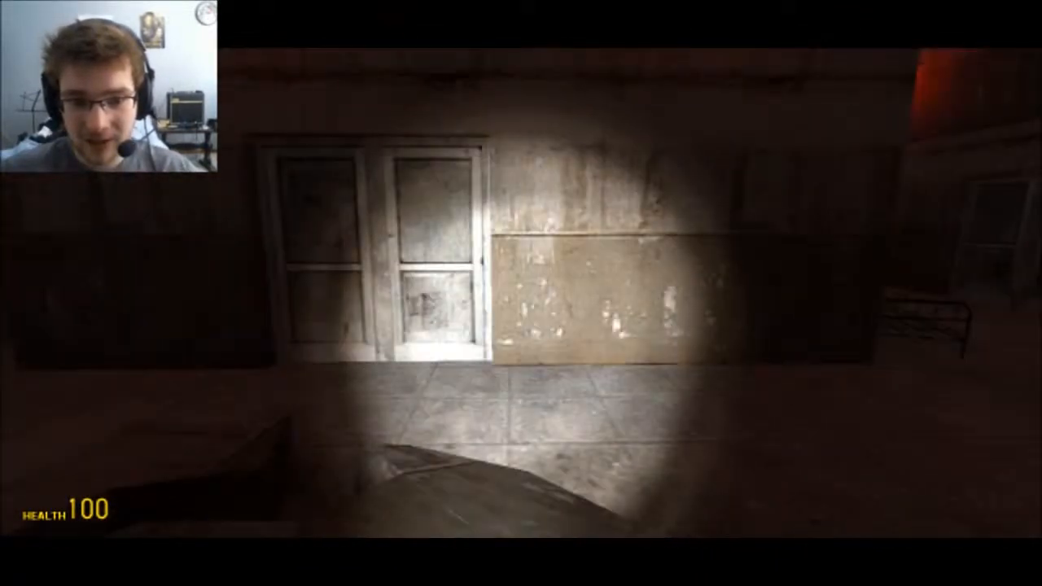
mouse_move(521, 293)
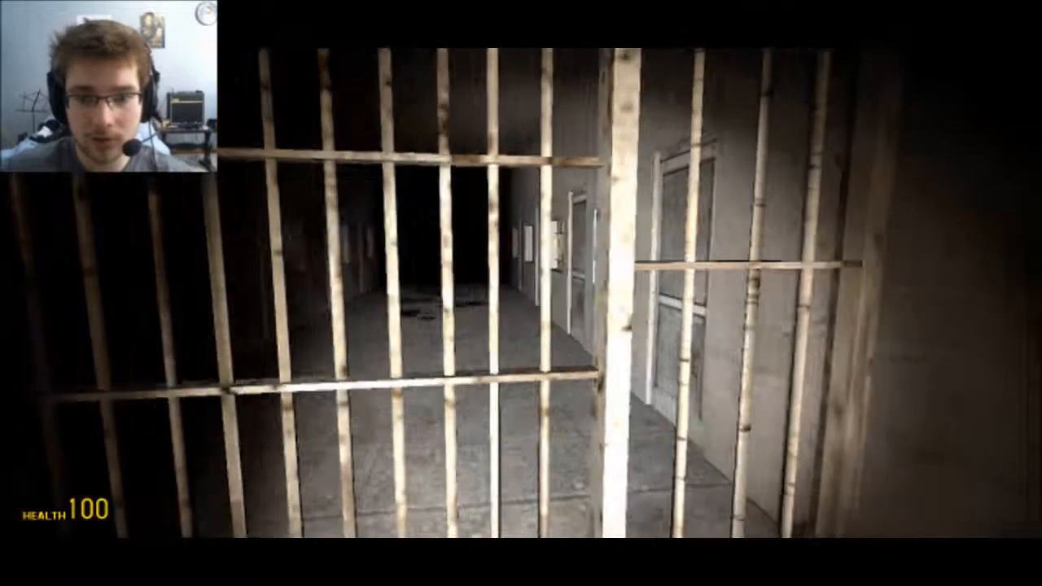
mouse_move(521, 293)
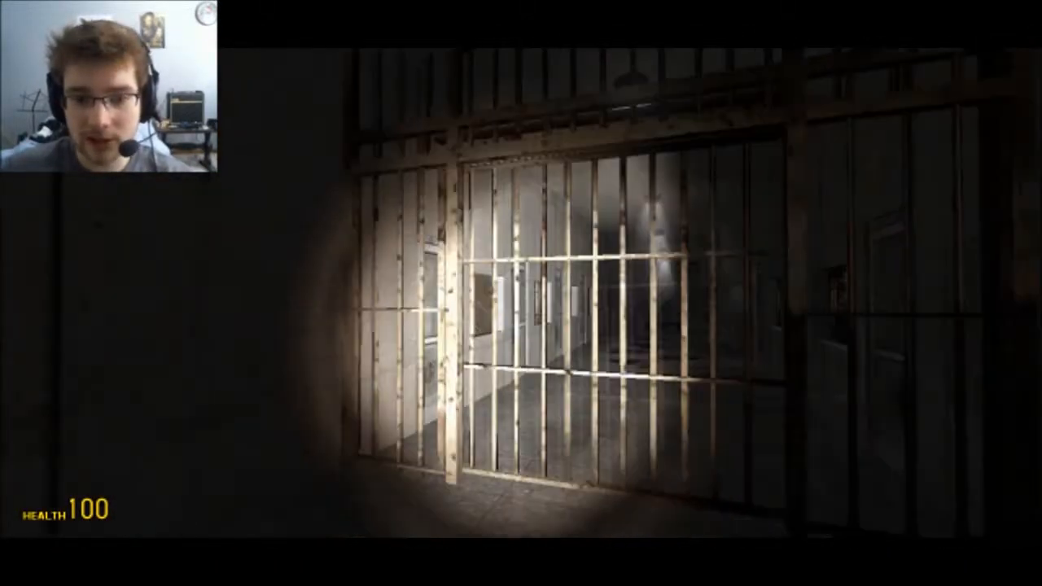
Pass through the barred gate into the lit, blood-trailed cell-block corridor
key(w)
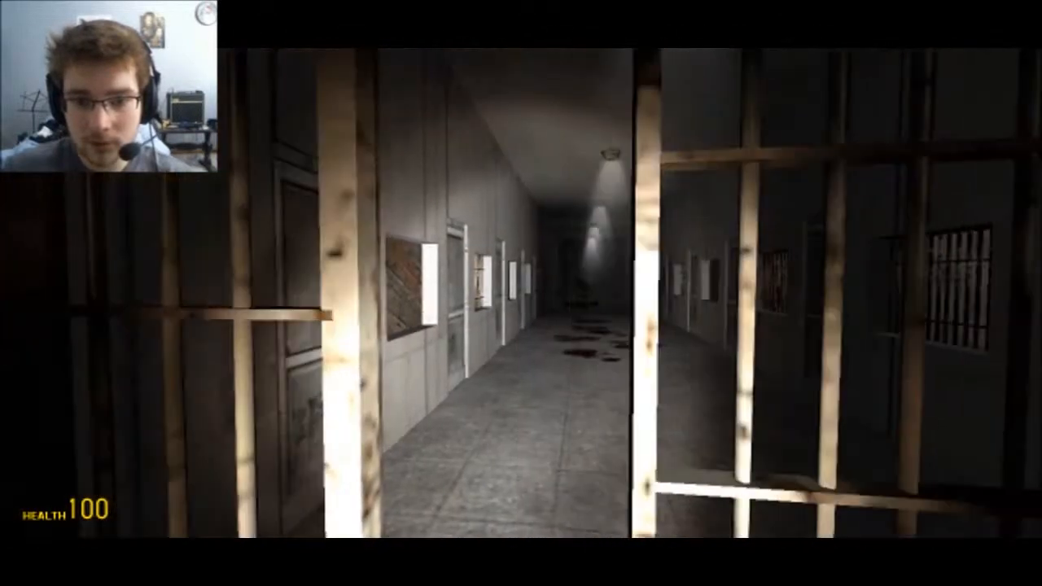
key(w)
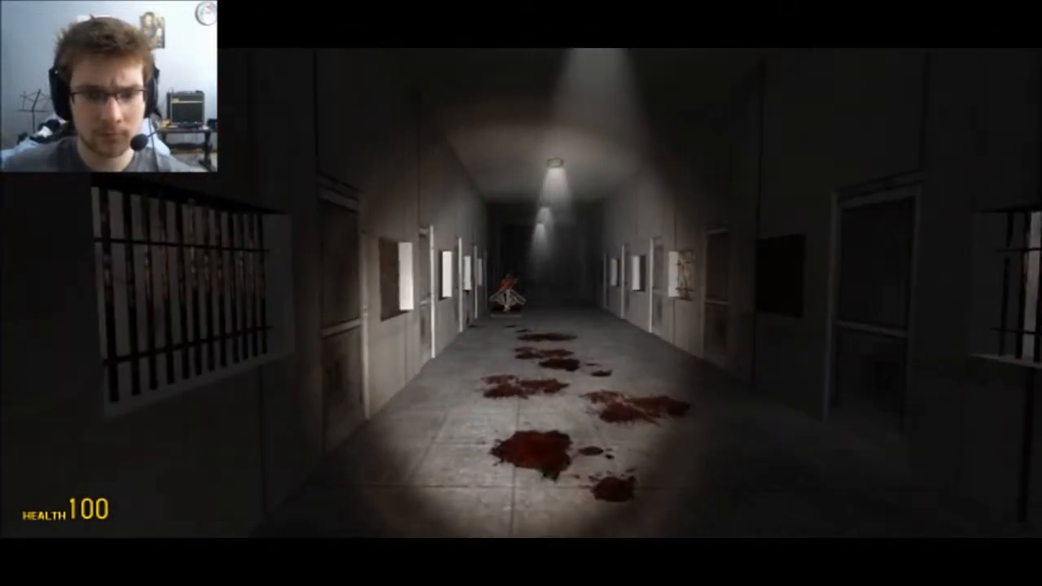
Follow the blood trail past the darkened row of cell doors
key(w)
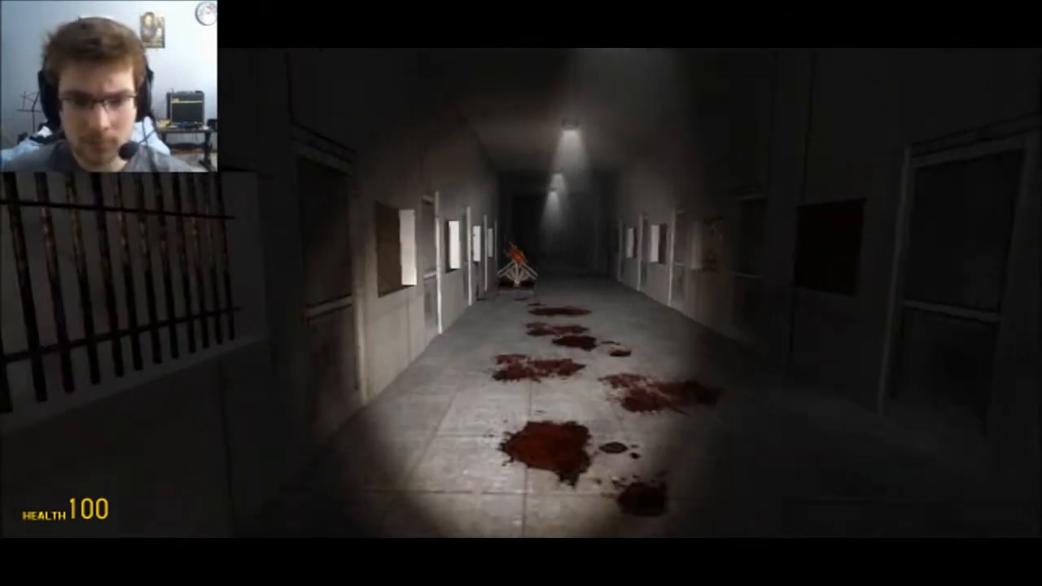
key(w)
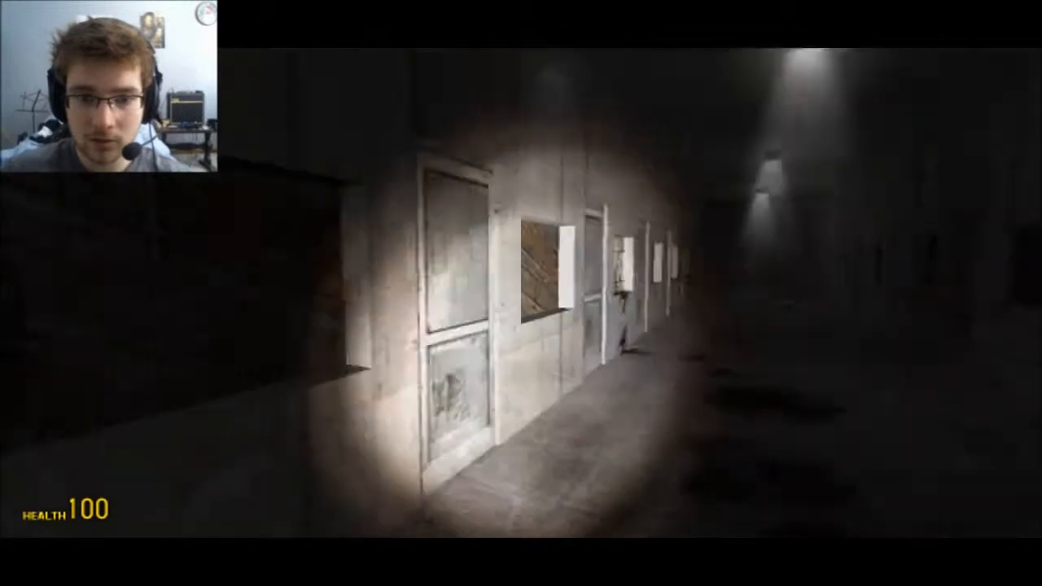
mouse_move(520, 293)
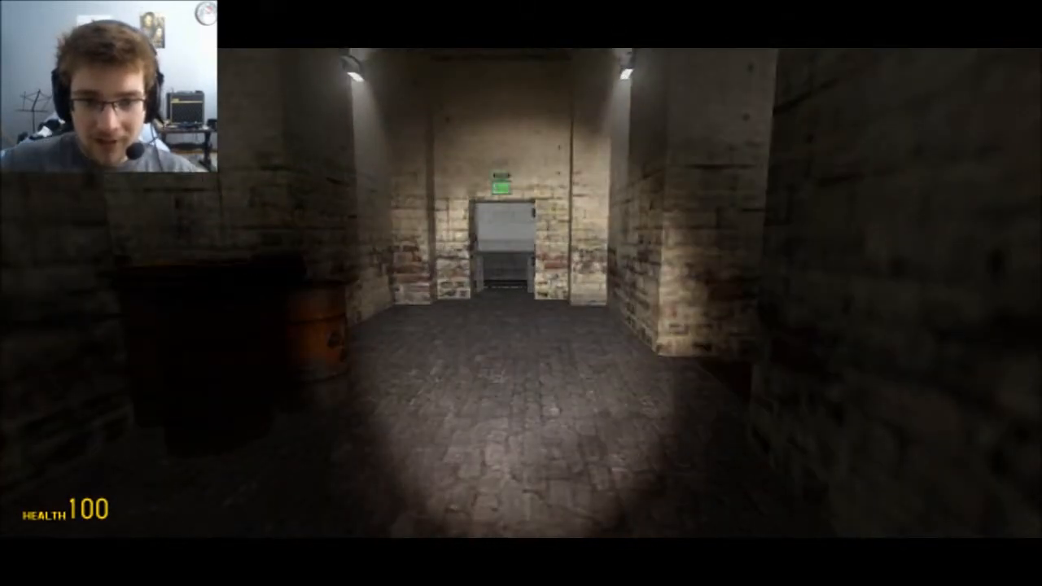
Go through the exit-sign doorway toward the lit hole in the floor
key(w)
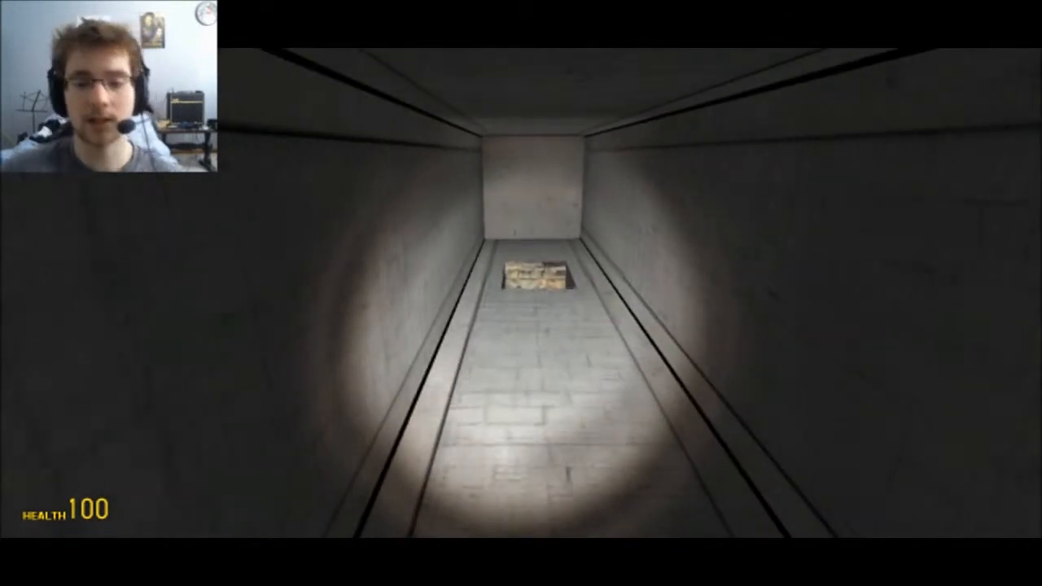
Approach the floor opening and drop into the dark screen-walled room
key(w)
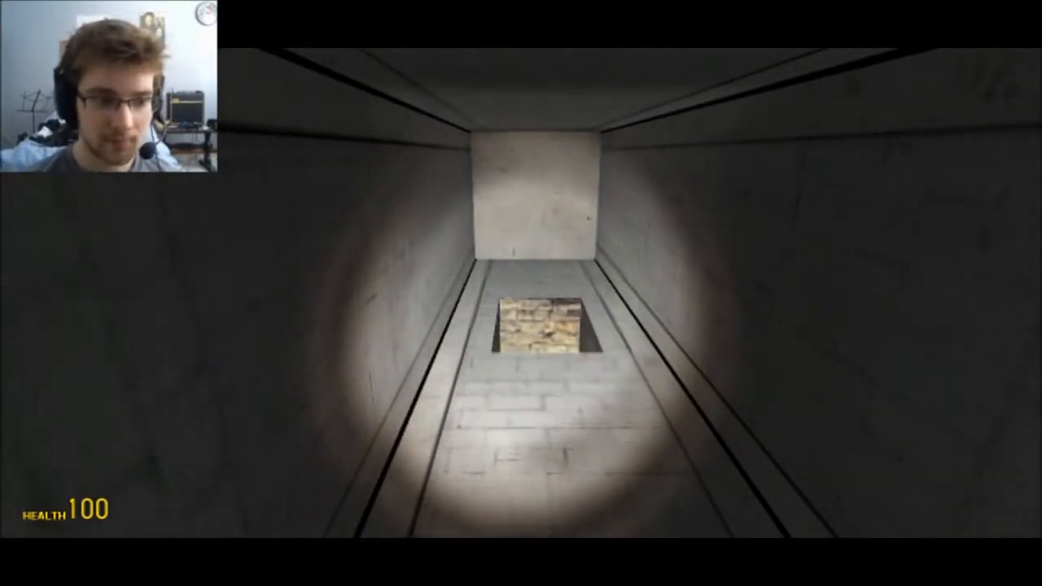
key(w)
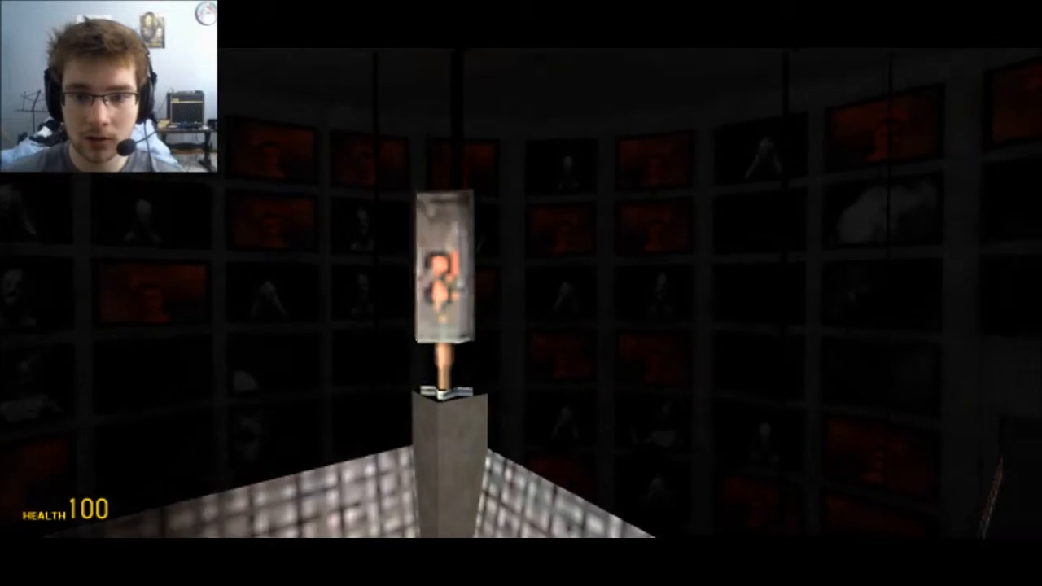
mouse_move(521, 293)
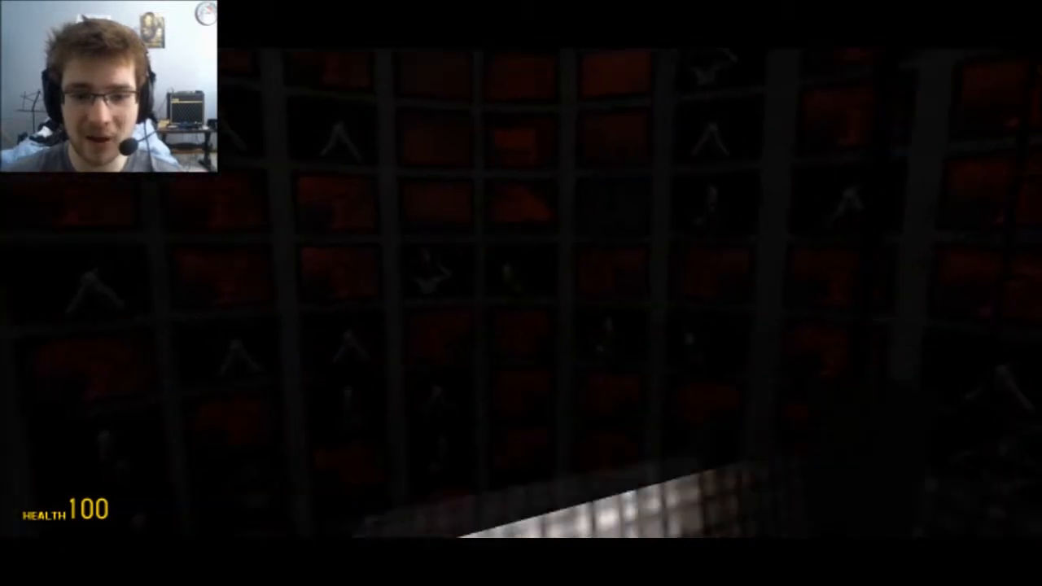